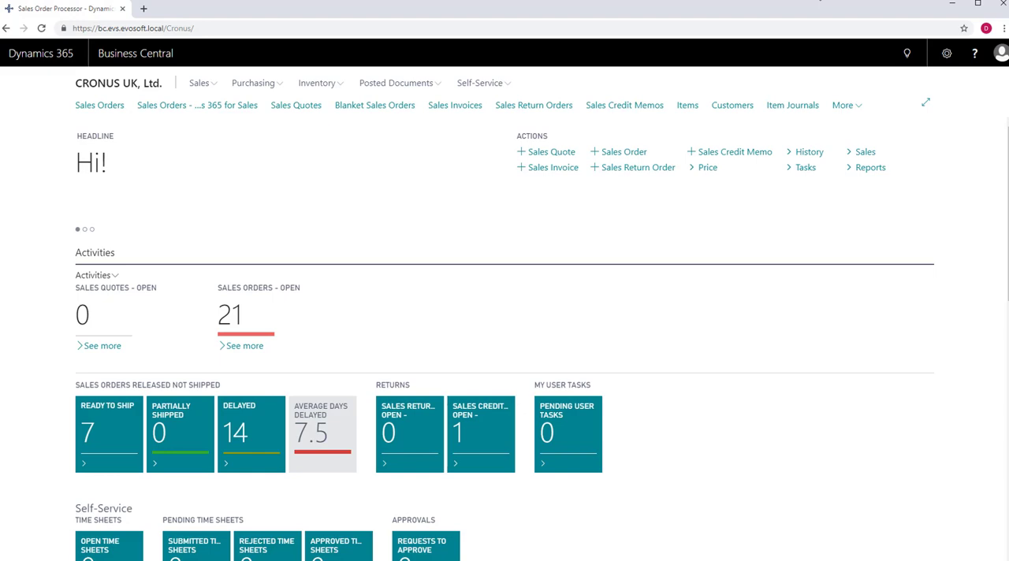
mouse_move(686, 105)
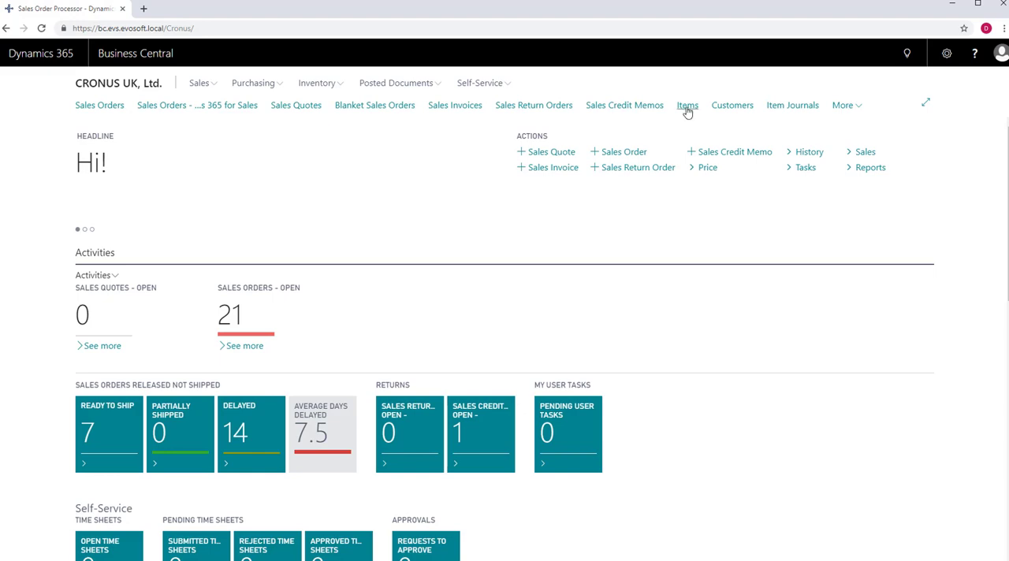
Open the Items list and search for item 1900
left_click(687, 105)
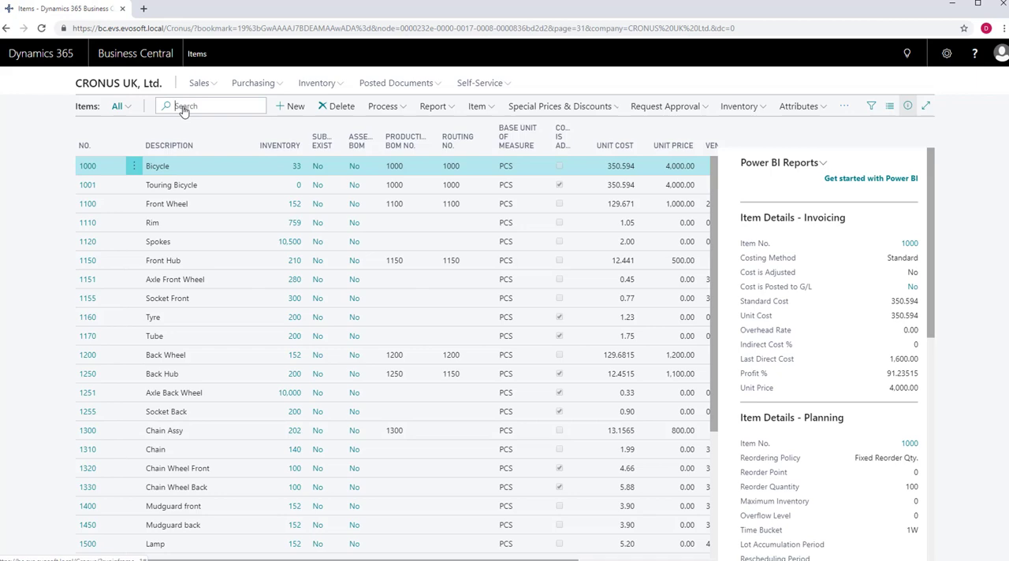
type("1900")
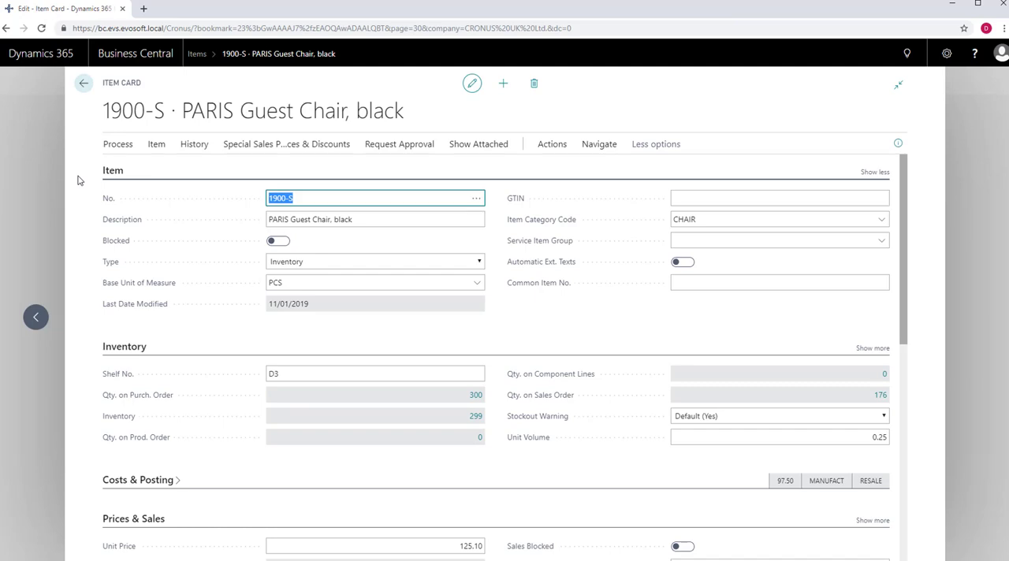
mouse_move(599, 143)
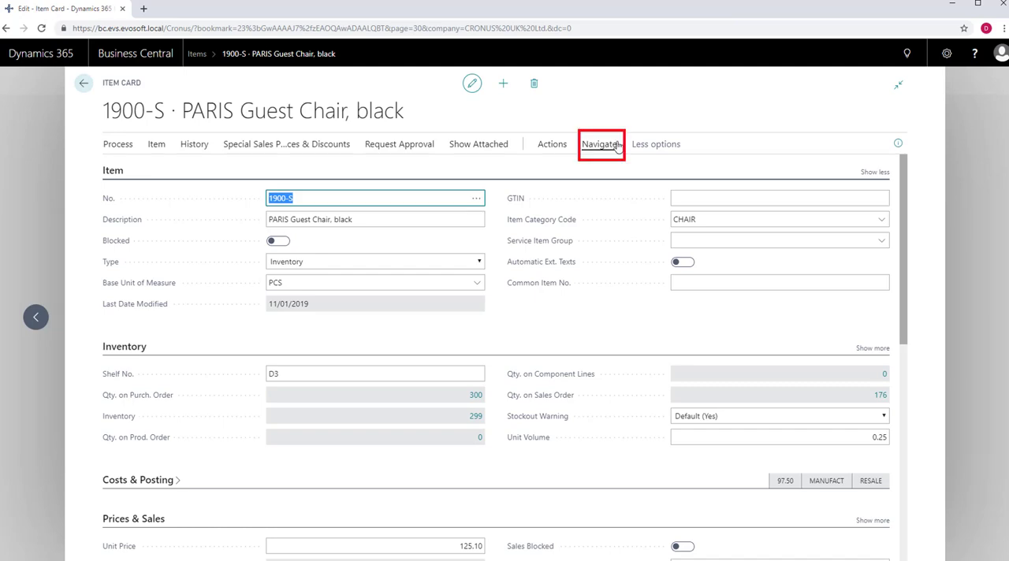
left_click(599, 144)
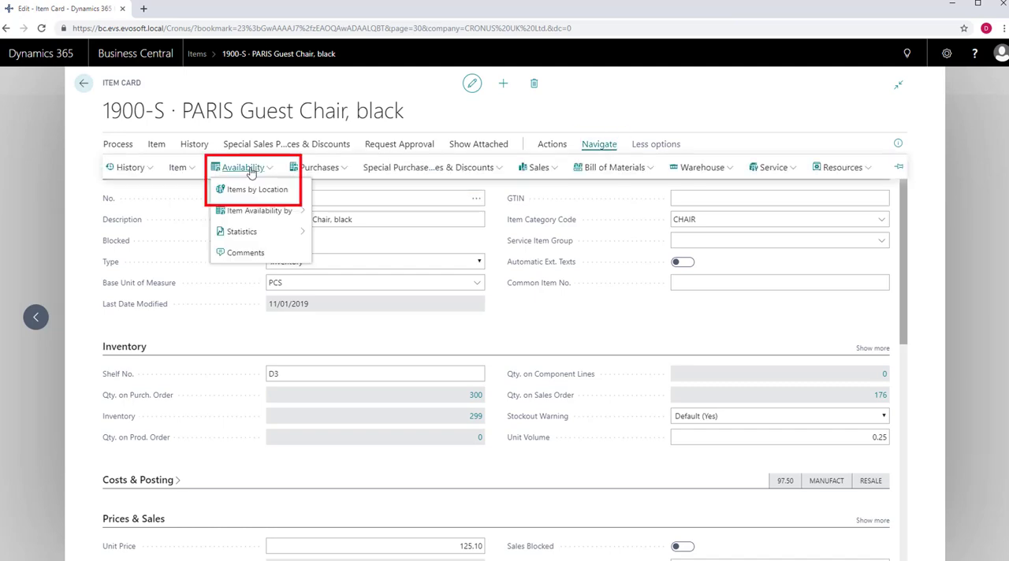
left_click(256, 189)
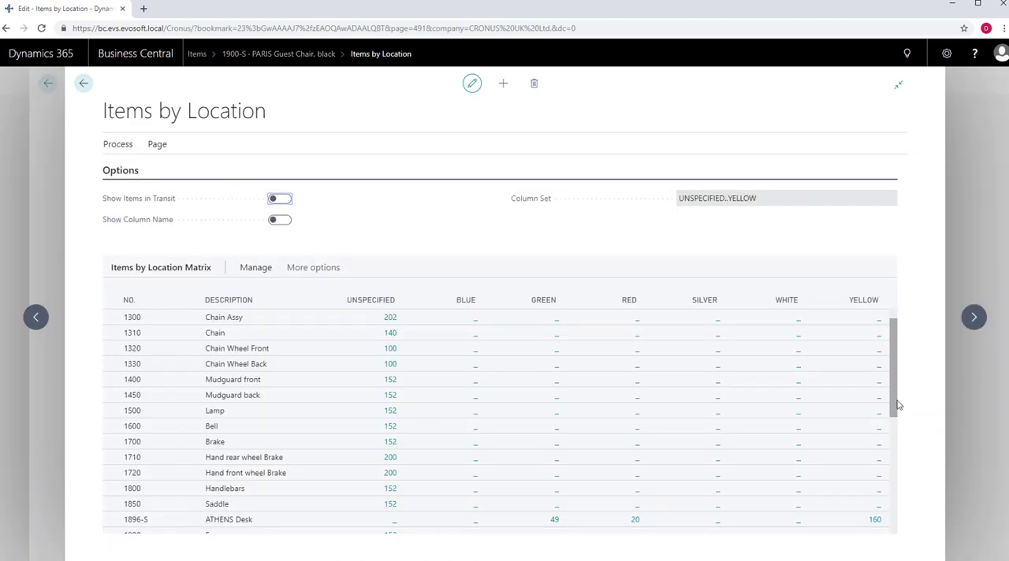
scroll("down", 3)
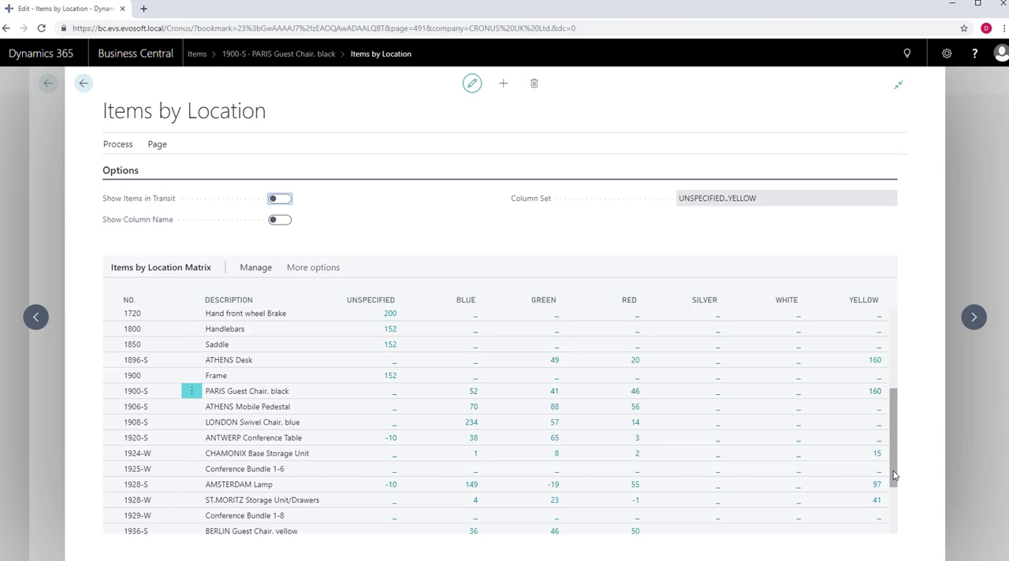
mouse_move(72, 82)
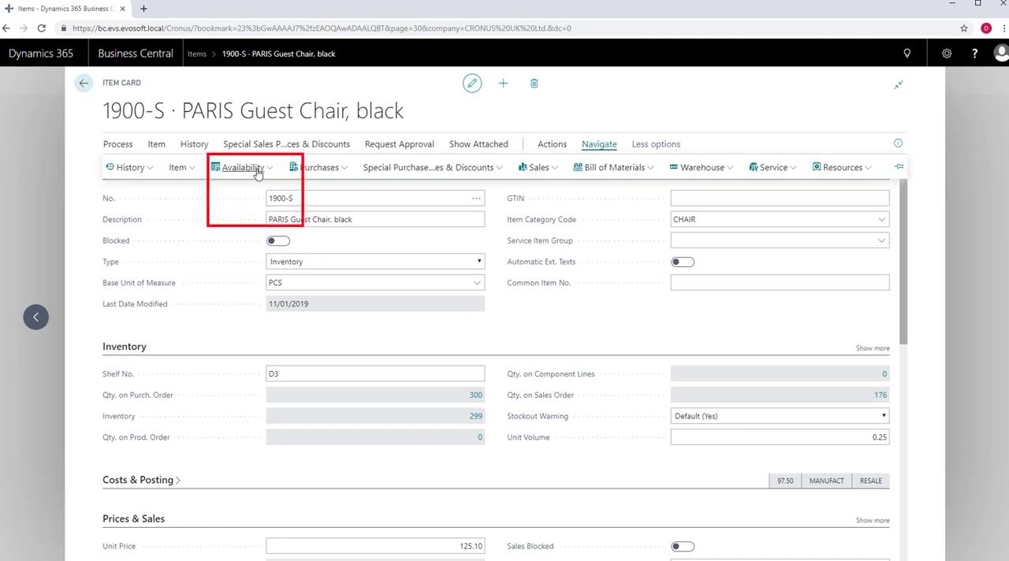
left_click(243, 167)
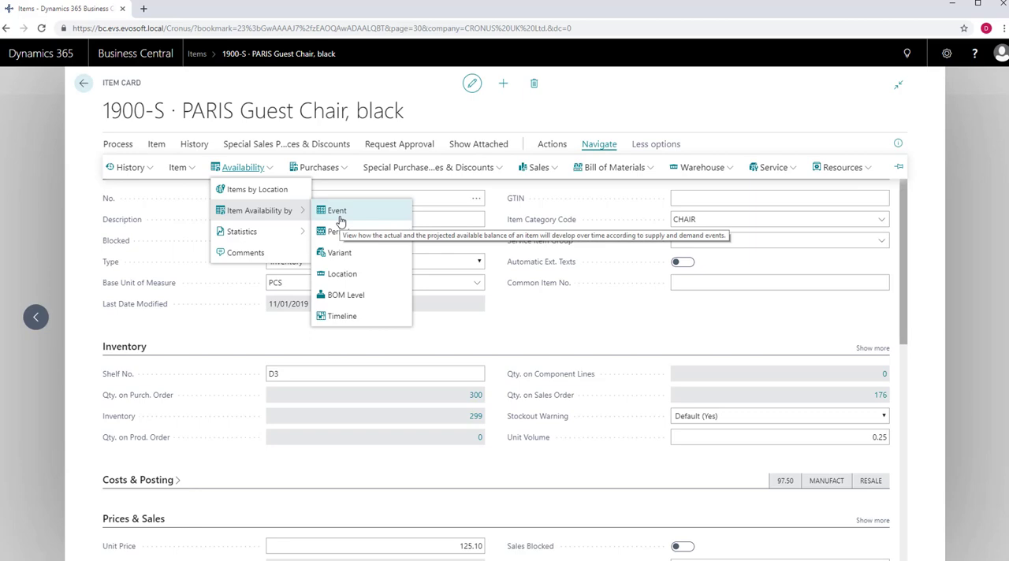
left_click(336, 210)
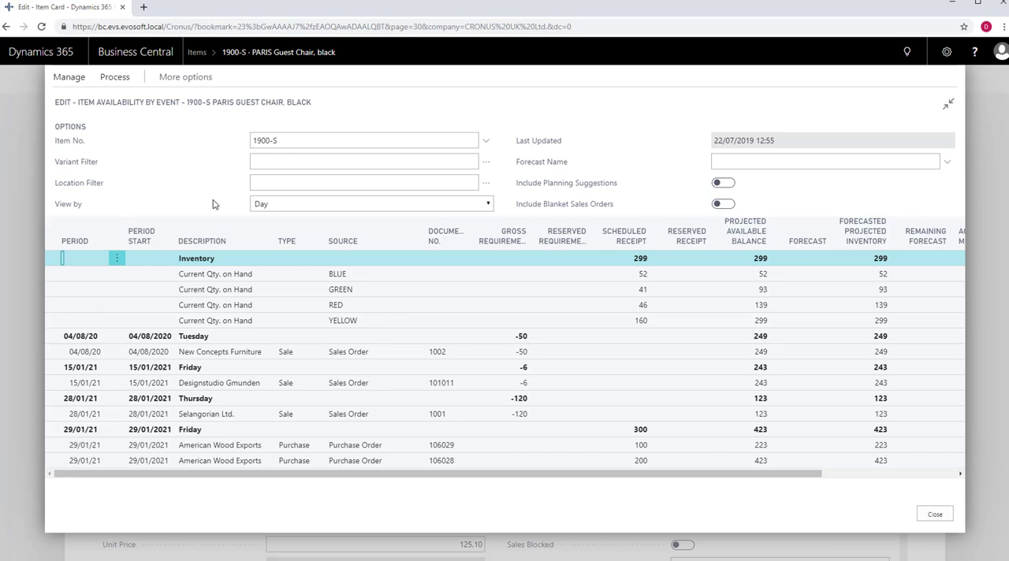
mouse_move(506, 211)
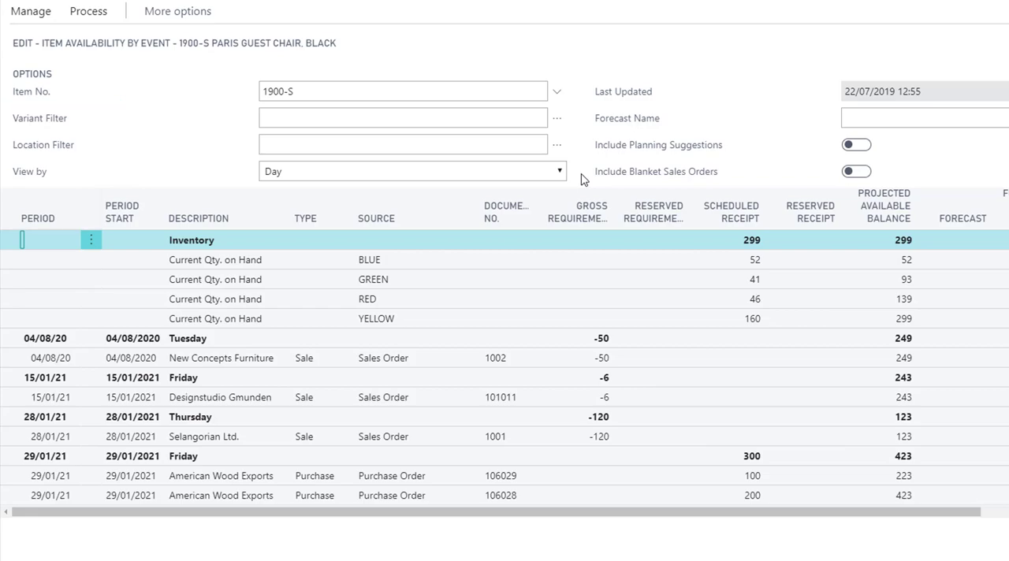
left_click(556, 171)
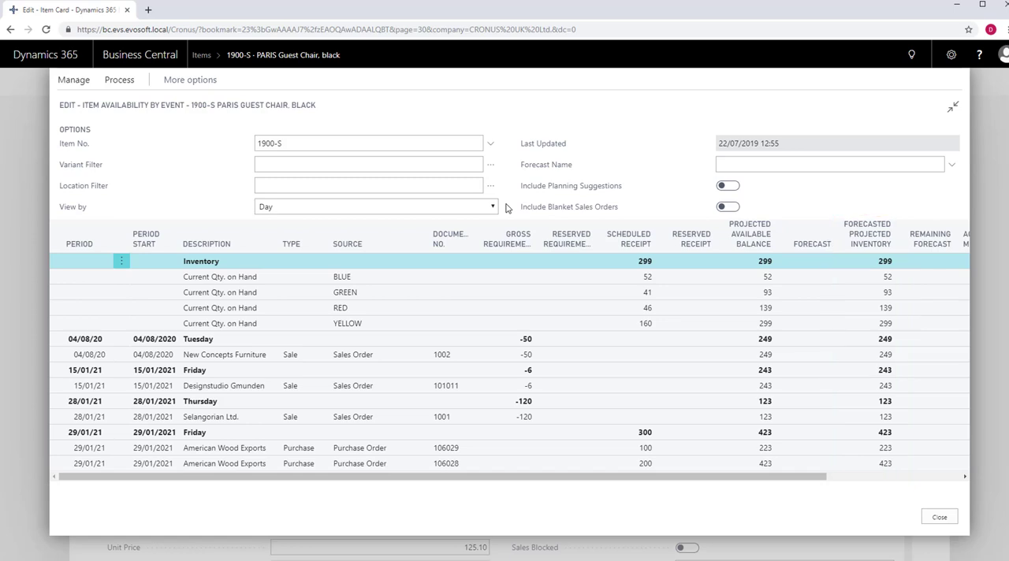
left_click(122, 261)
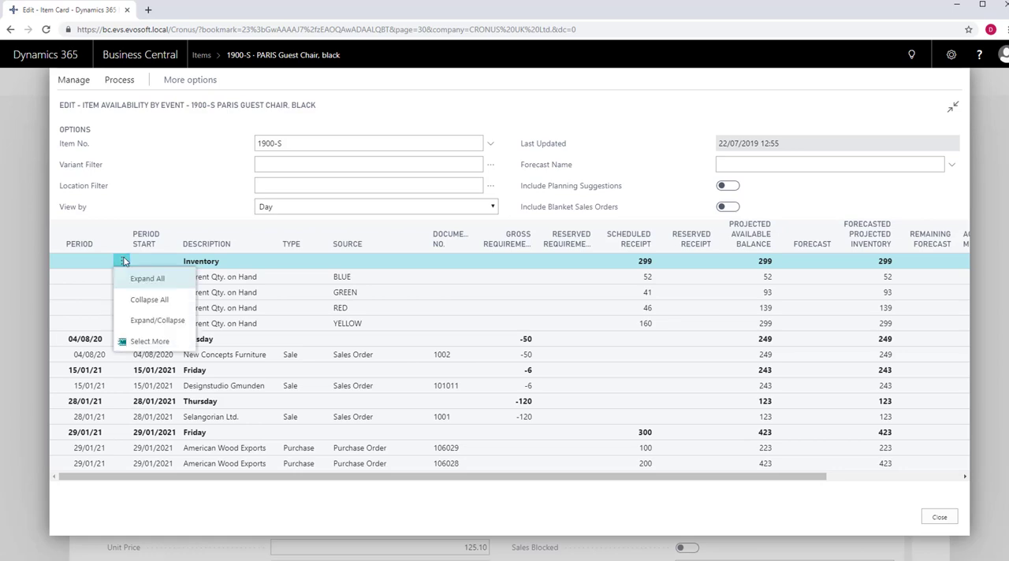
left_click(149, 299)
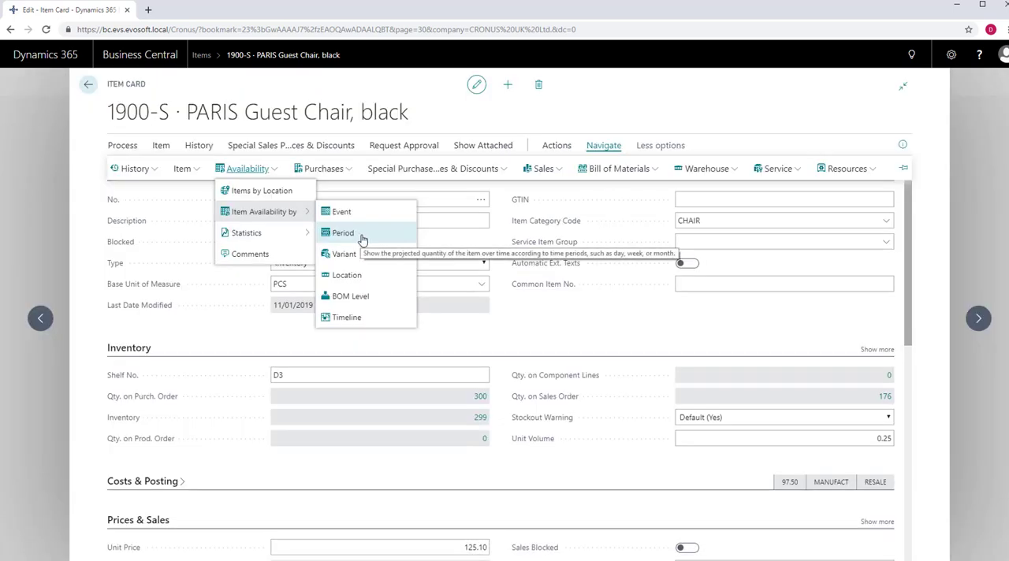
left_click(342, 232)
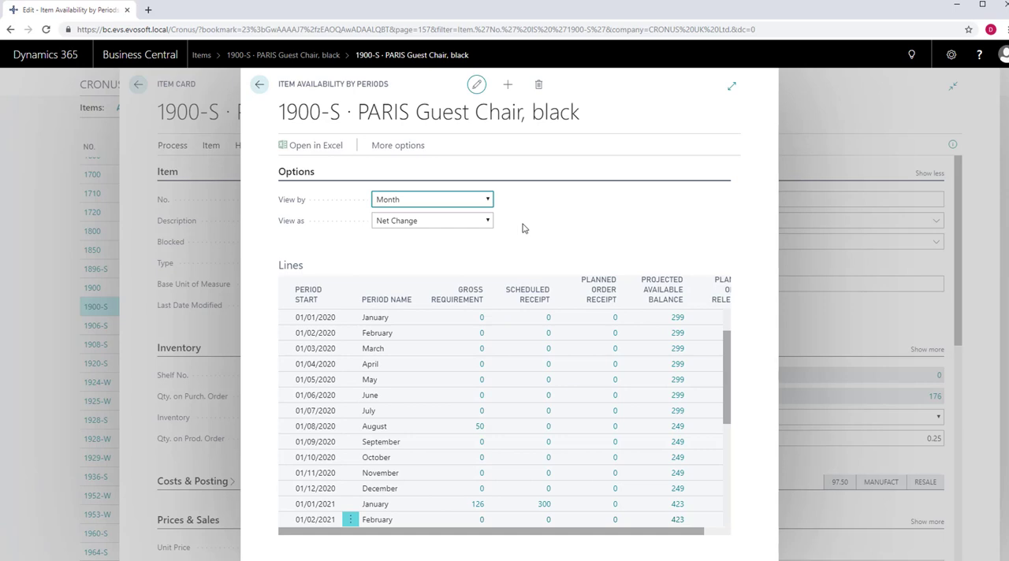
left_click(487, 220)
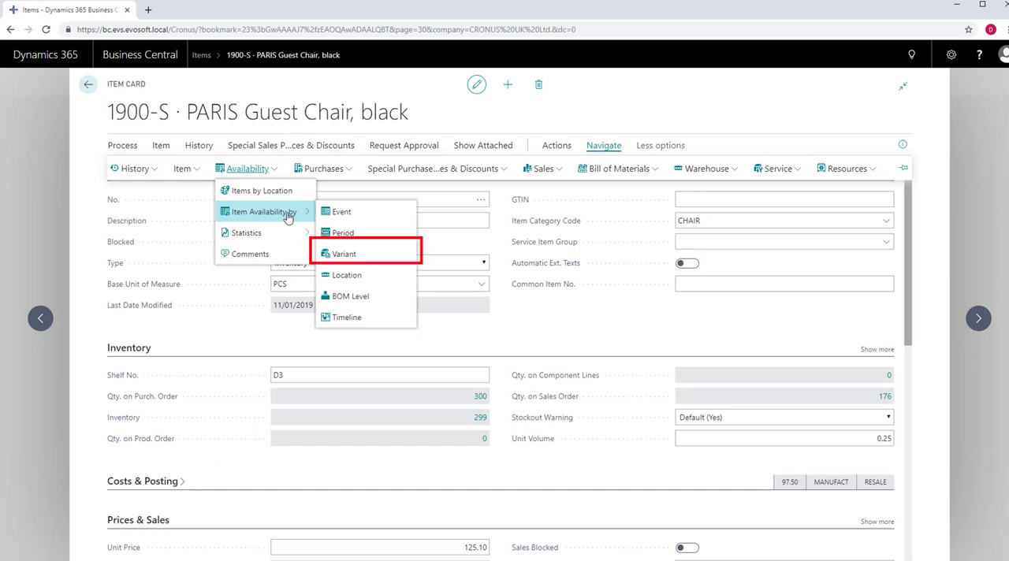
mouse_move(348, 275)
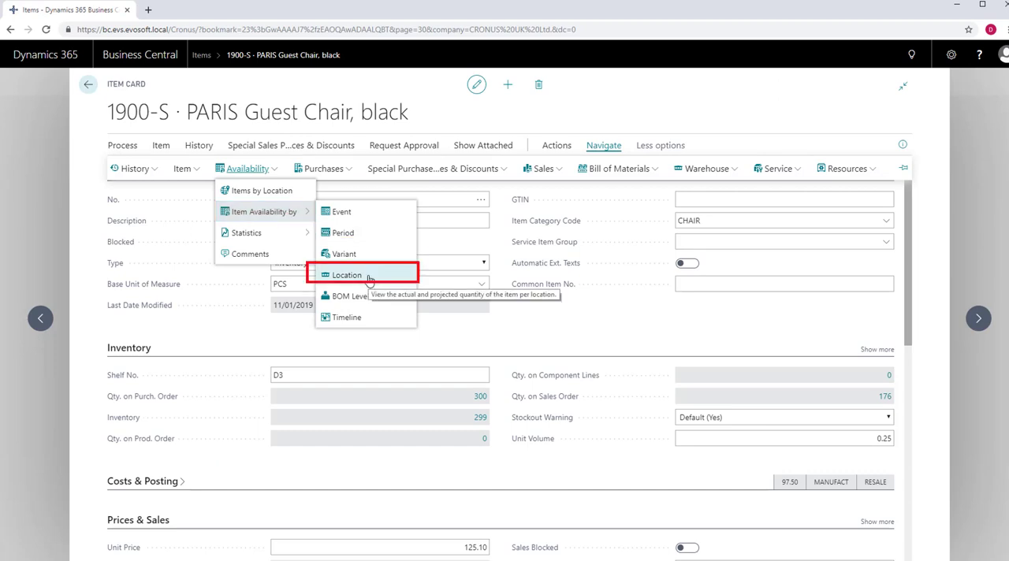
left_click(345, 275)
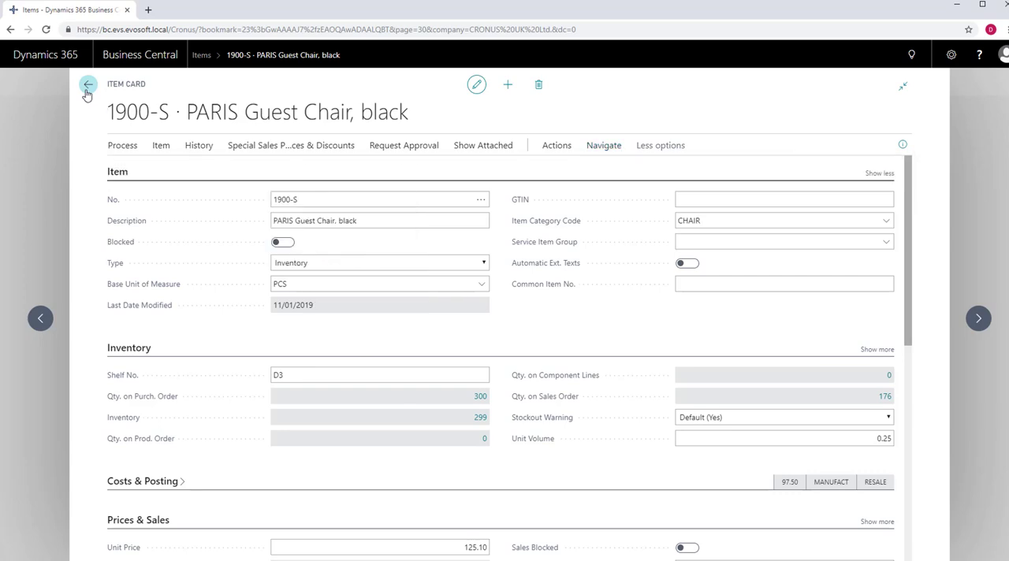
Open sales order 1001, view the line's Item Availability by options, then return home
left_click(85, 83)
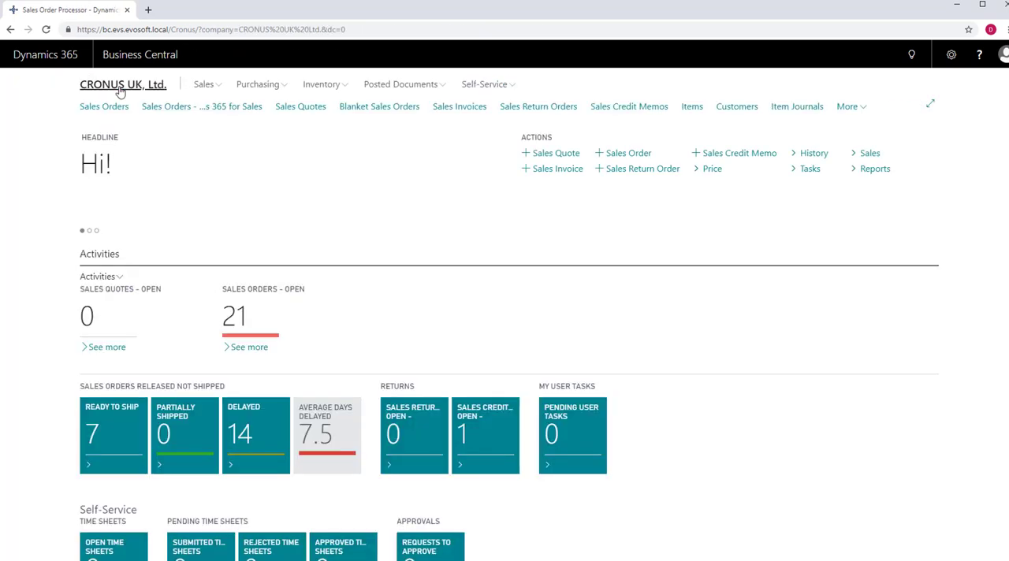
mouse_move(97, 108)
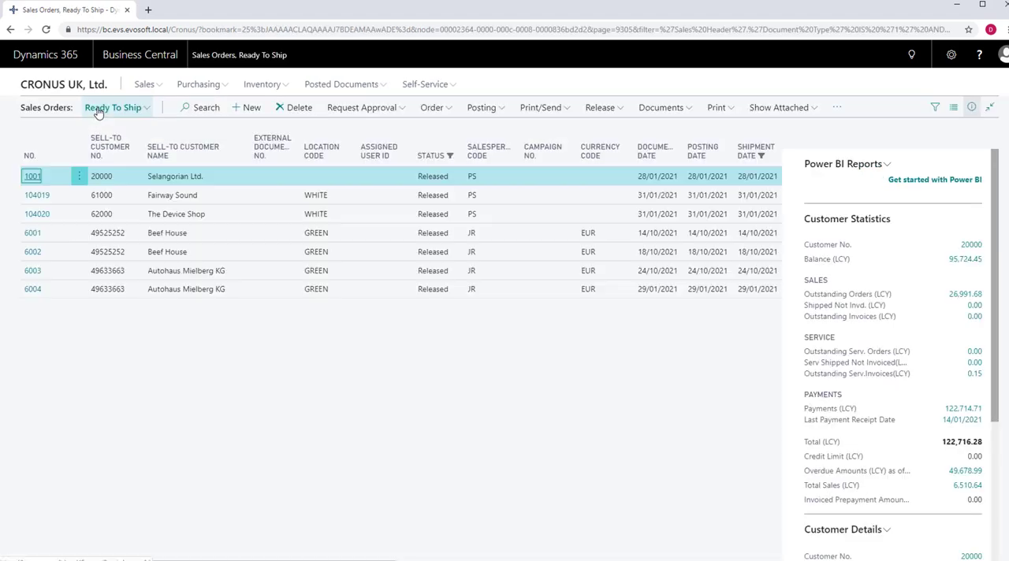
left_click(31, 175)
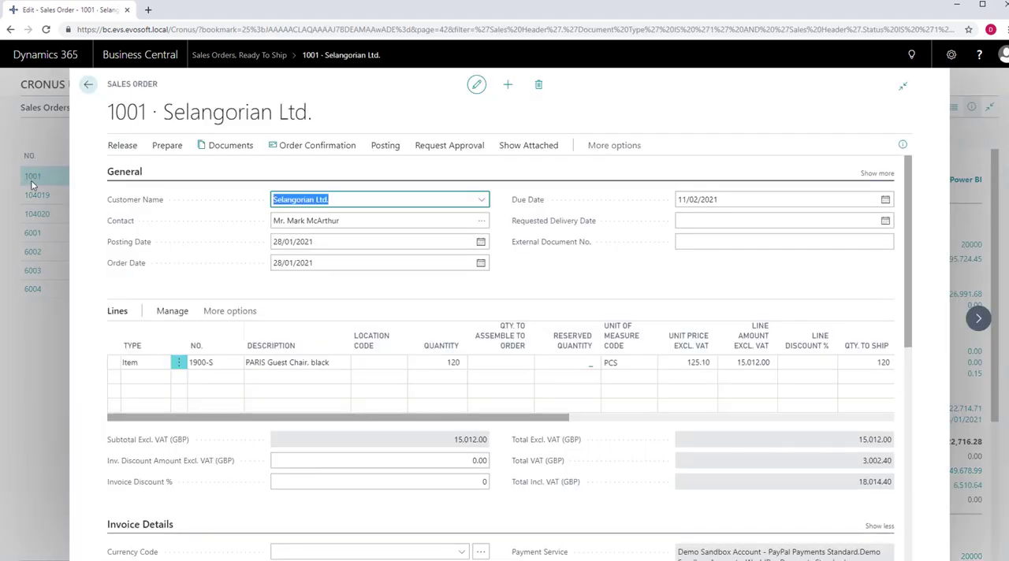
left_click(229, 311)
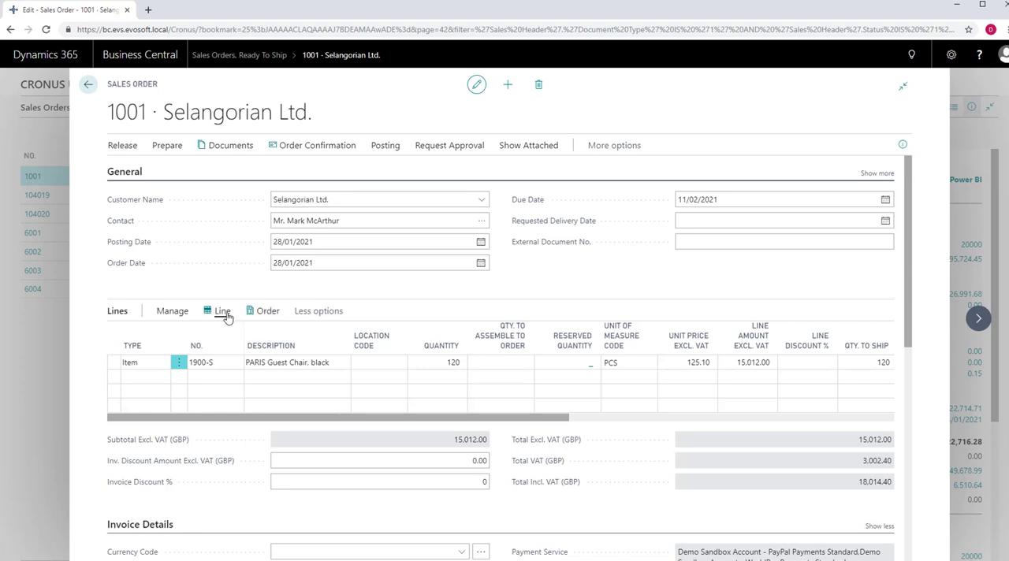
left_click(221, 311)
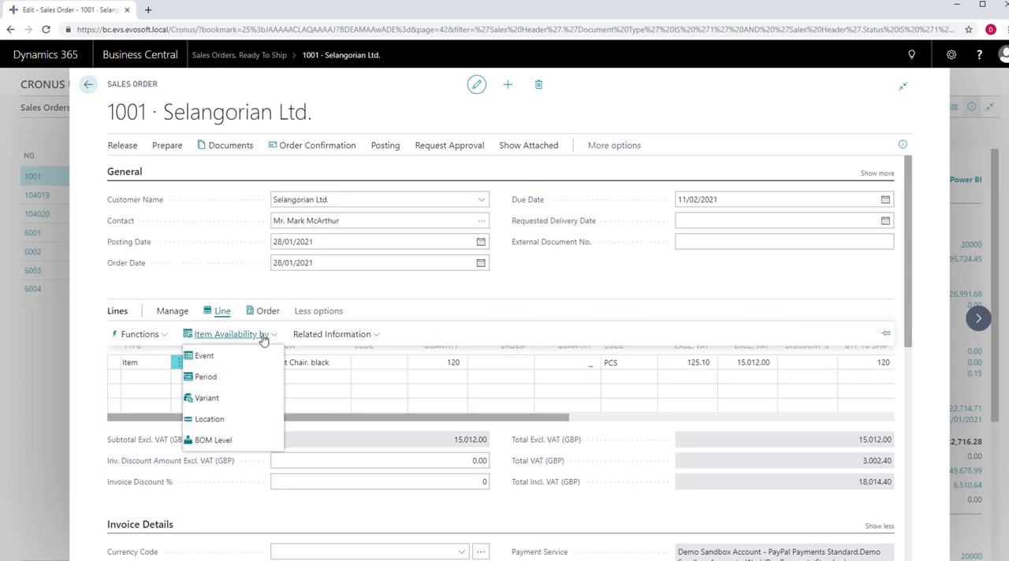
mouse_move(207, 377)
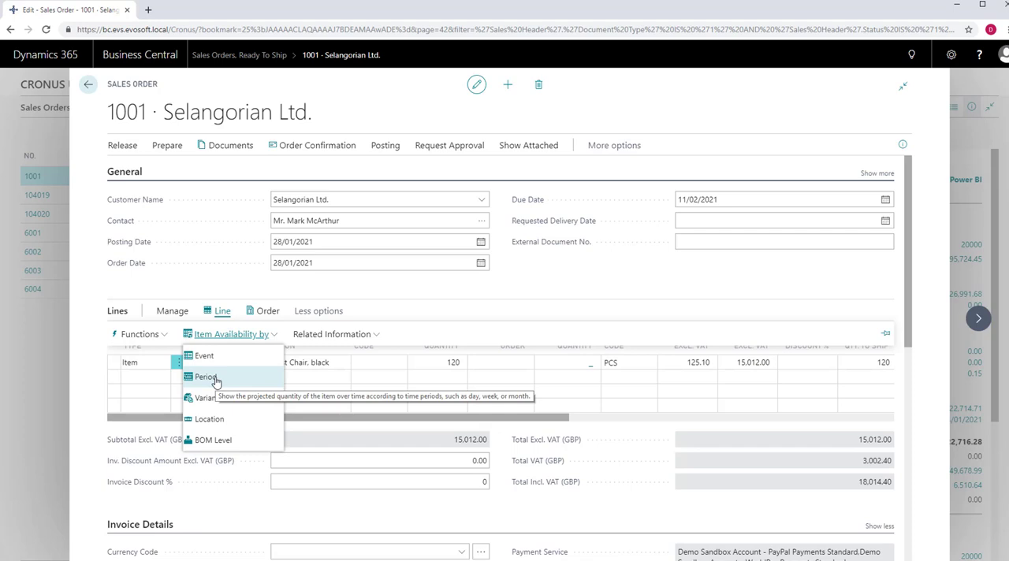
mouse_move(242, 379)
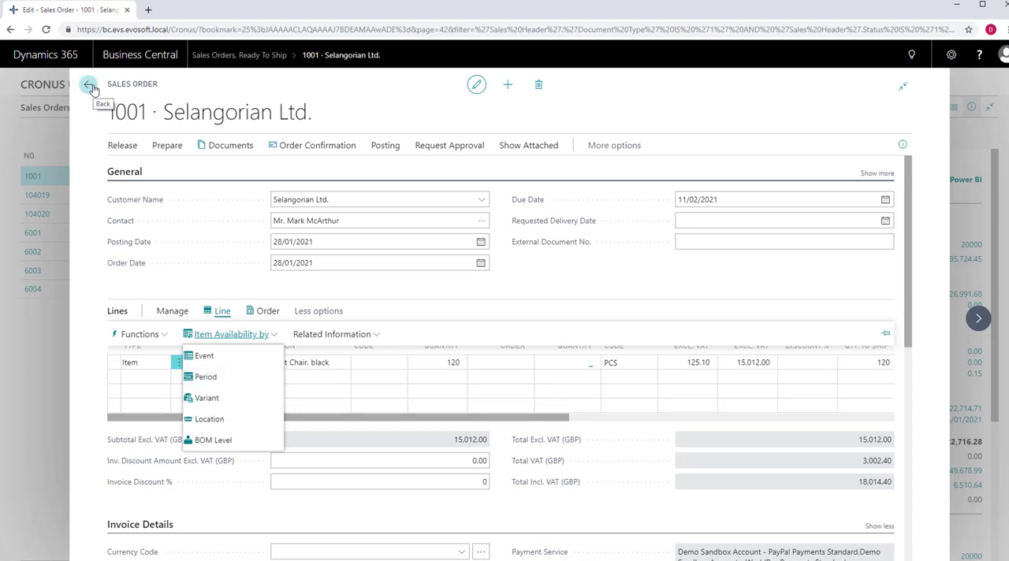
left_click(112, 83)
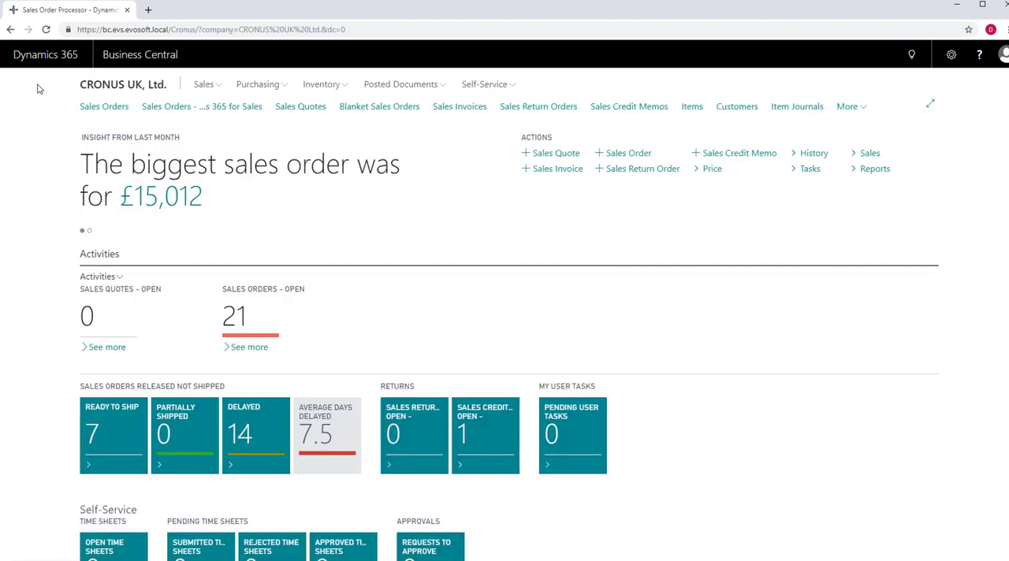